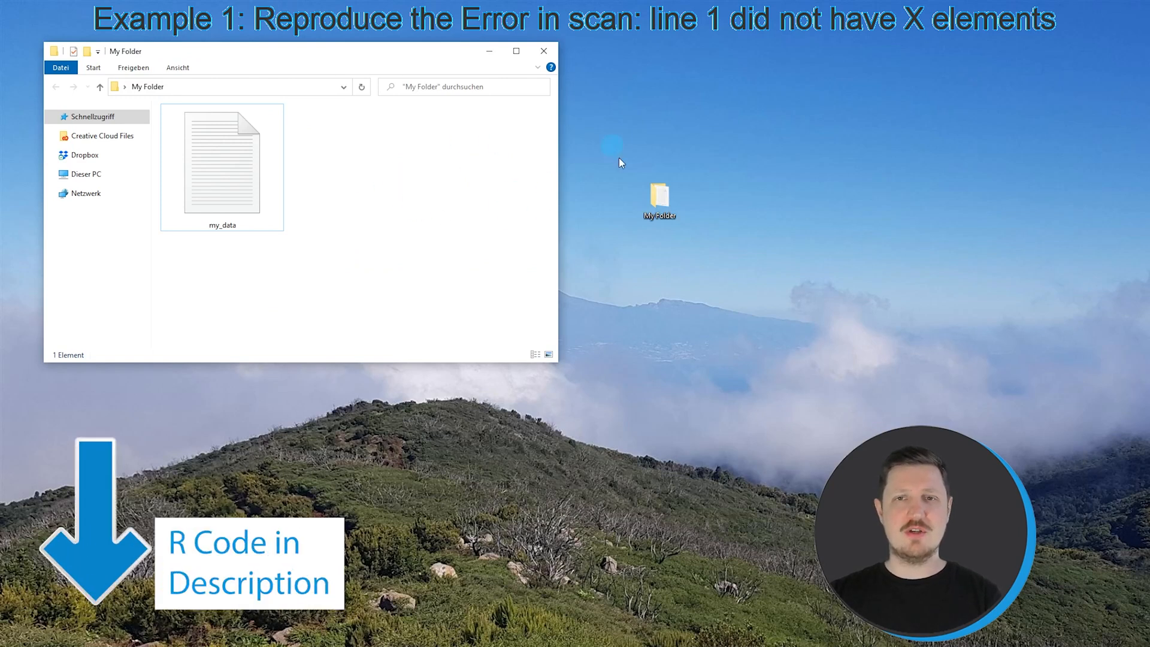
# Inspect my_data.txt in Notepad, noting row 1 has only two values, then close it unchanged.
pyautogui.click(222, 163)
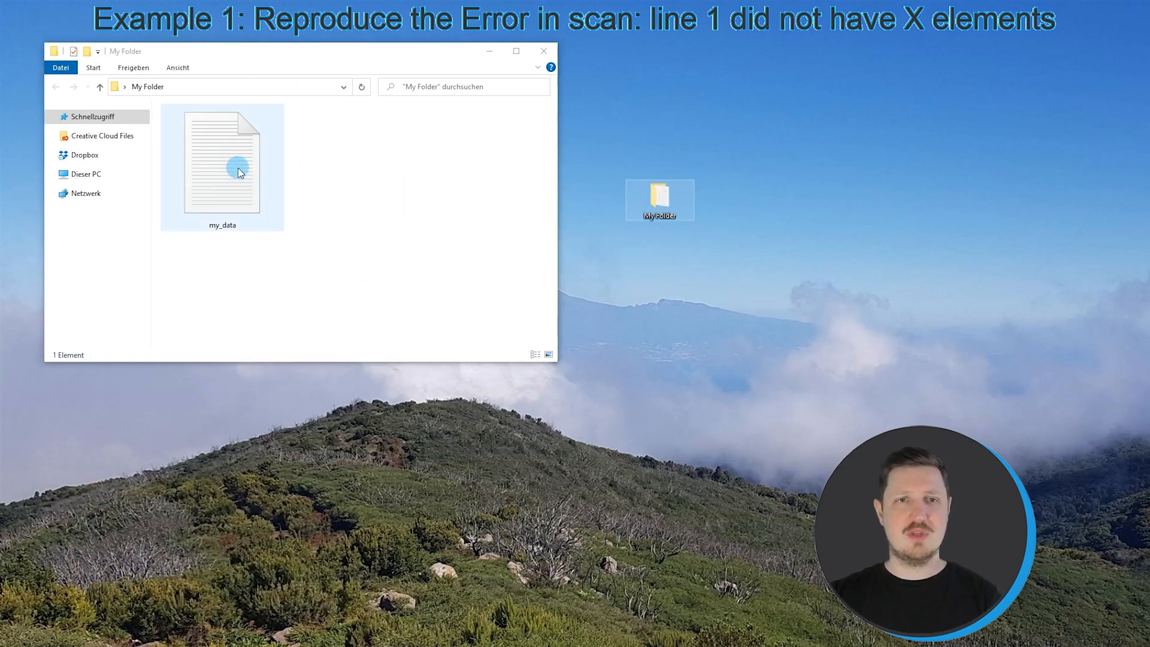
pyautogui.doubleClick(222, 162)
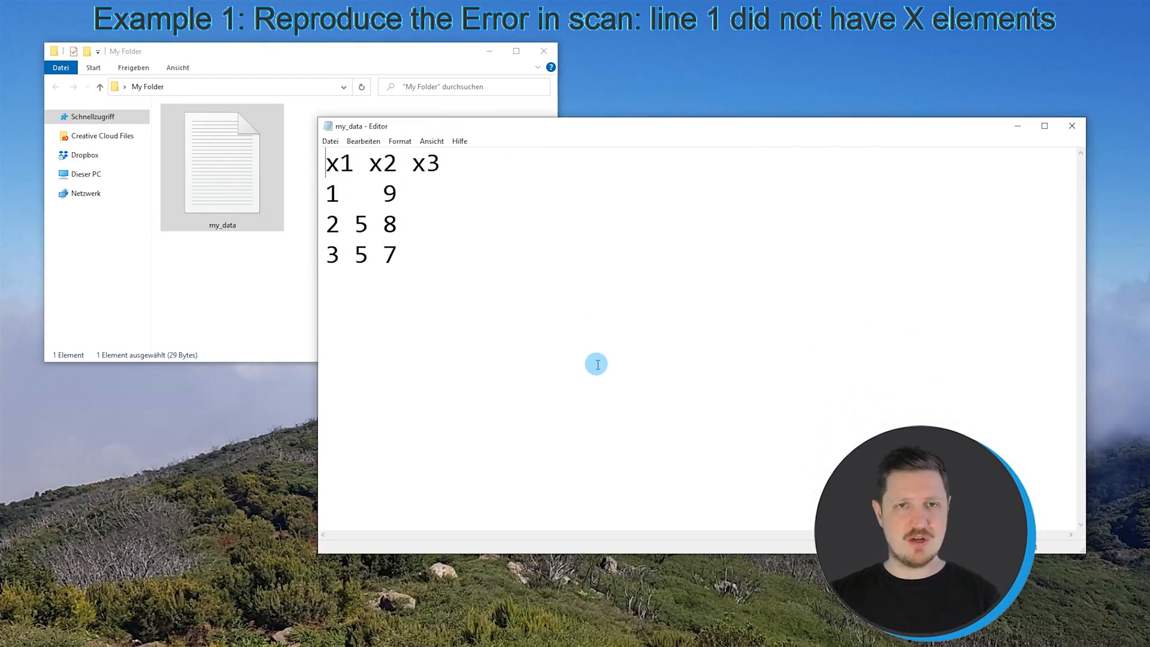
pyautogui.click(439, 163)
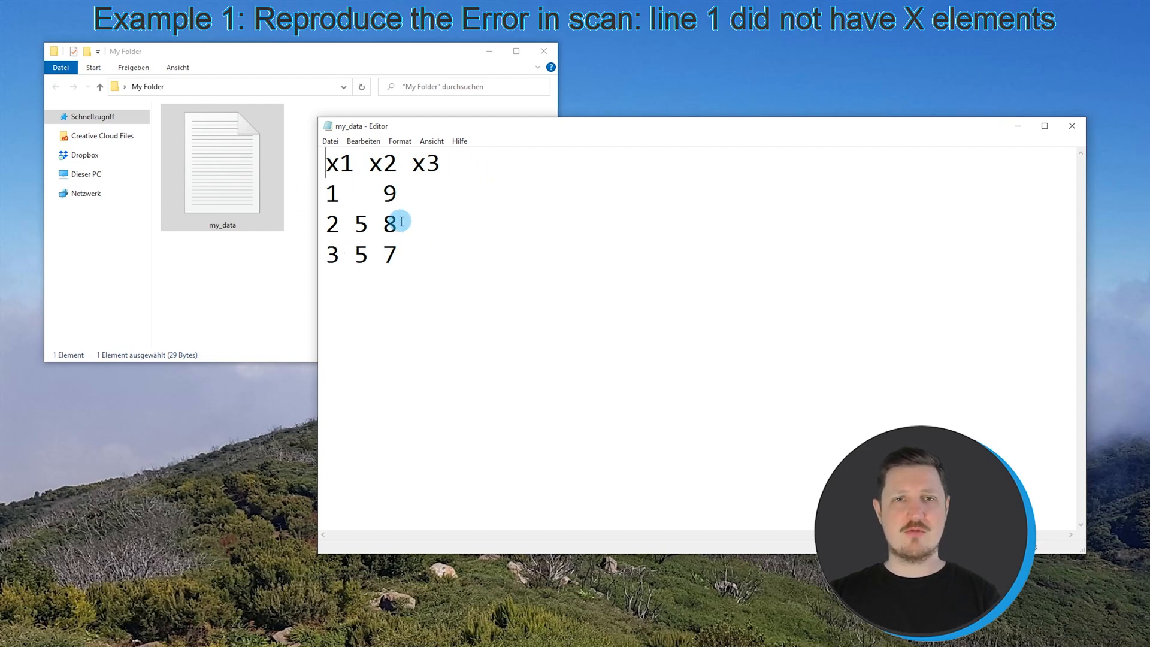
pyautogui.click(361, 194)
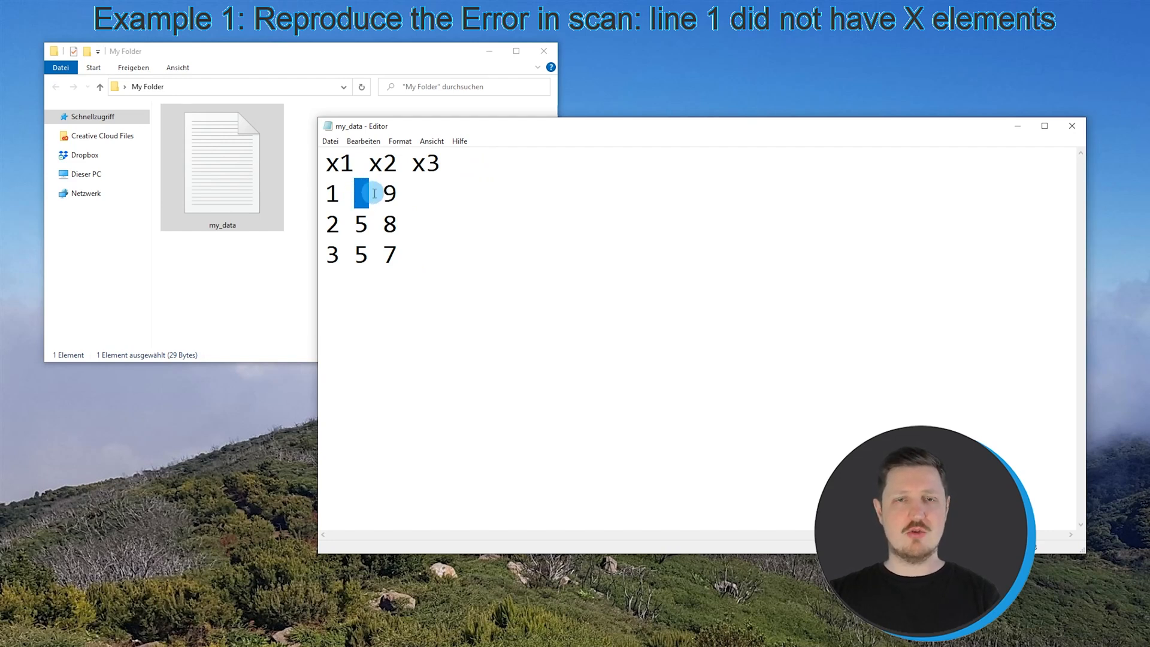
pyautogui.moveTo(516, 204)
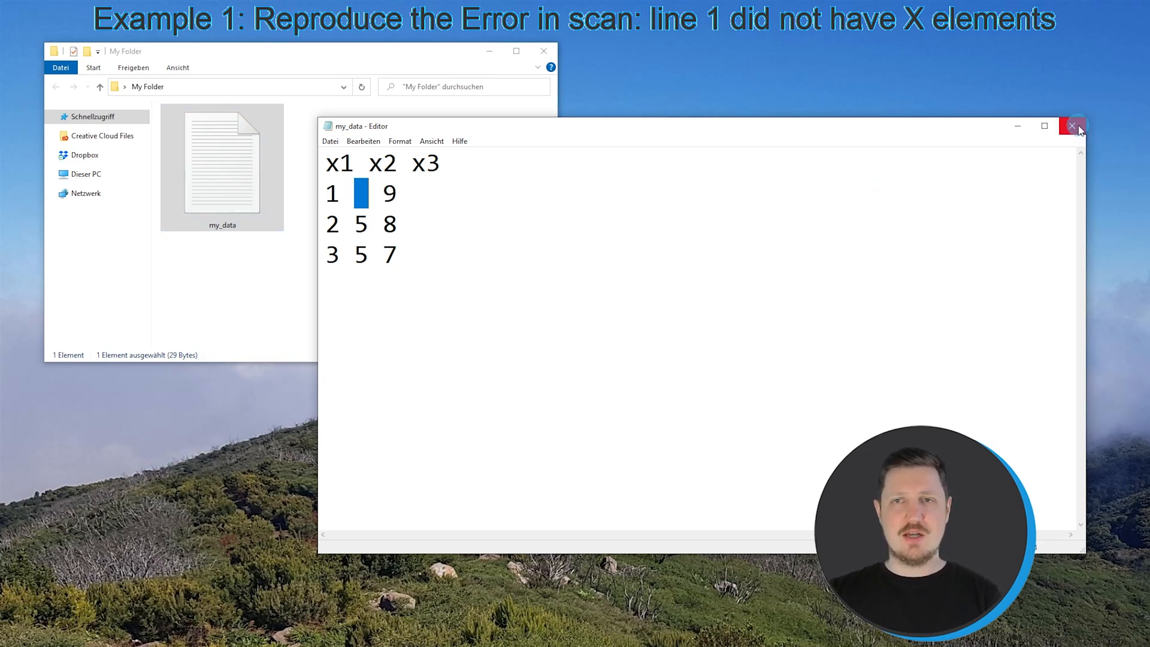
pyautogui.moveTo(1071, 126)
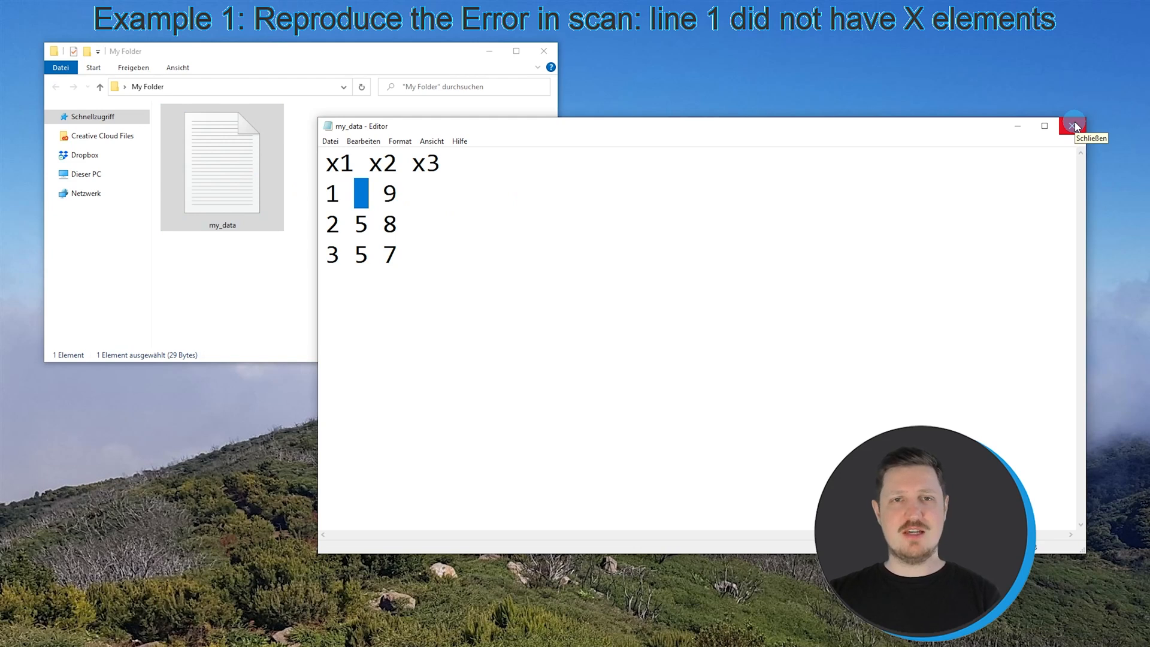
pyautogui.click(1074, 126)
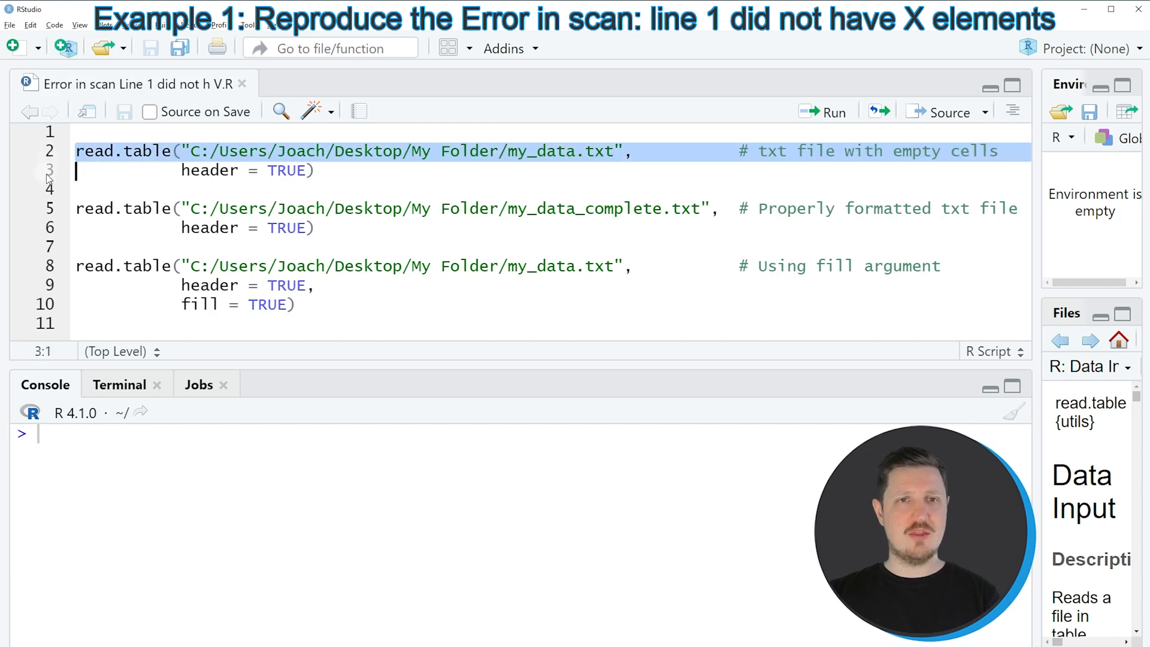
# Run the first read.table call on my_data.txt and highlight the 'line 1 did not have 3 elements' error.
pyautogui.click(184, 151)
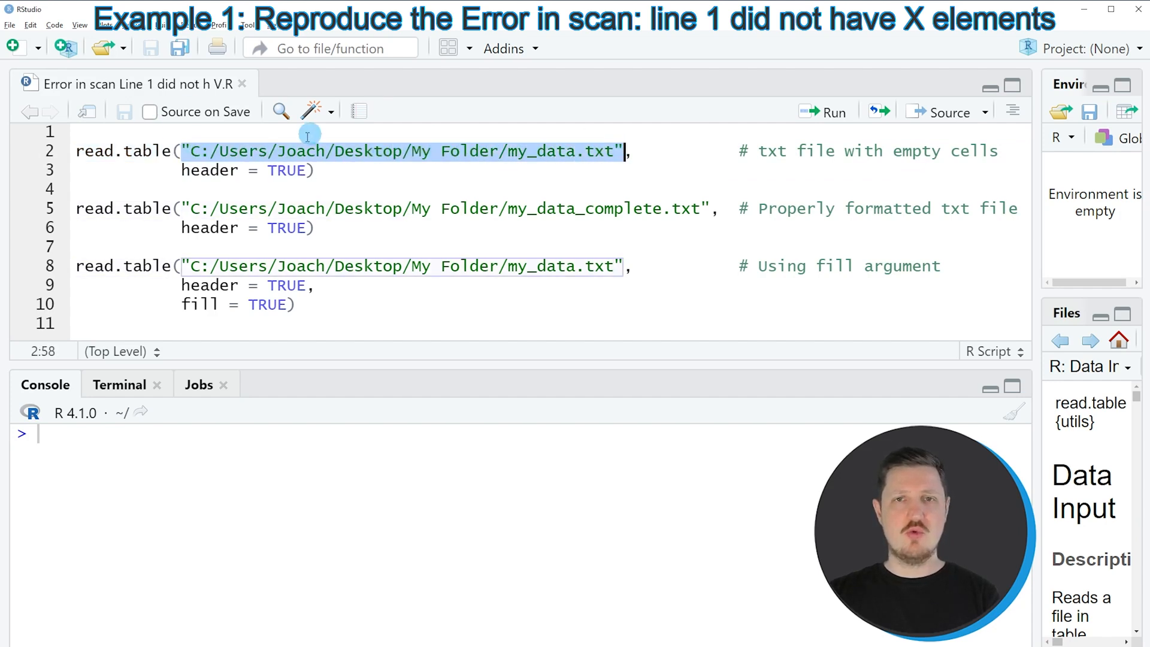
pyautogui.moveTo(568, 158)
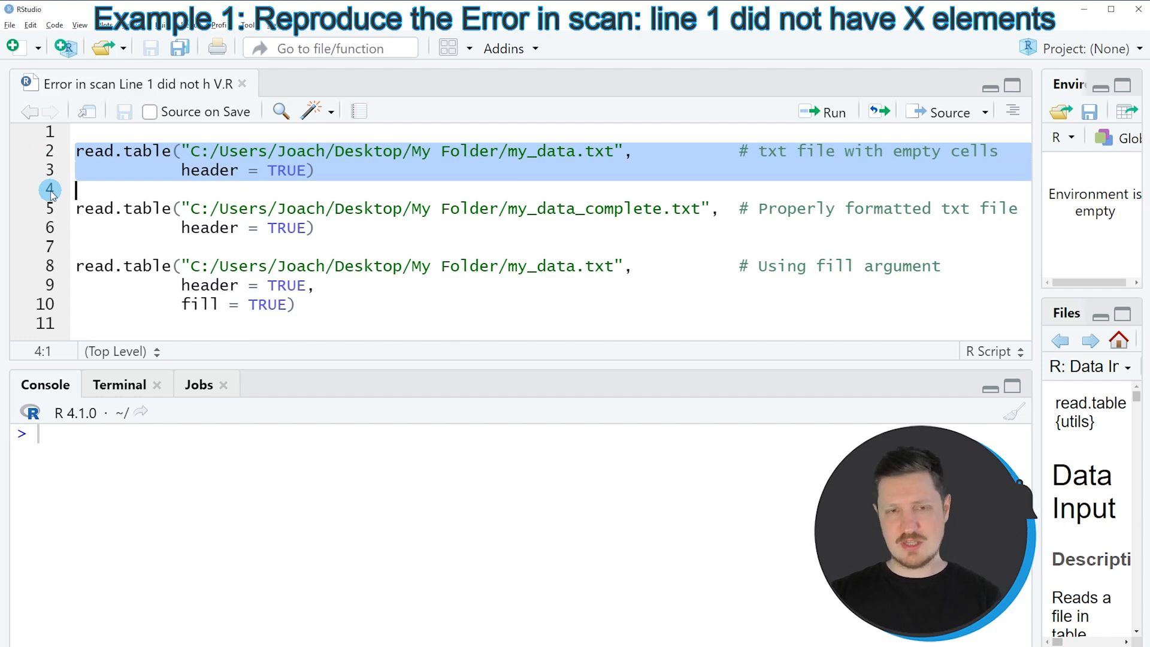
pyautogui.click(824, 112)
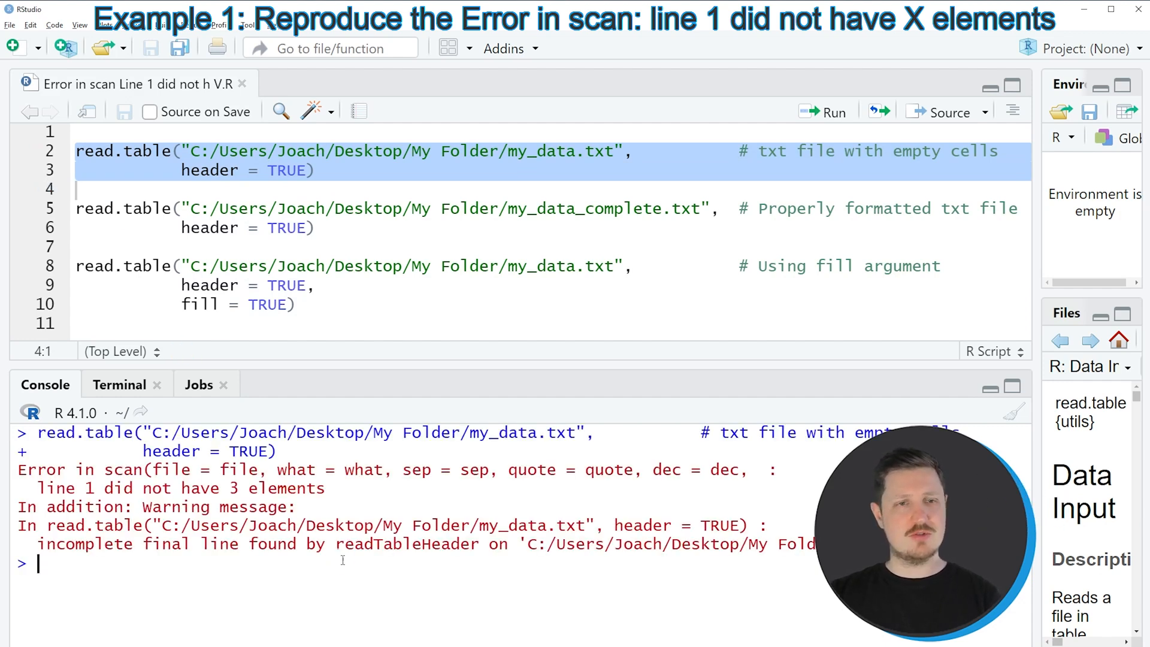
pyautogui.doubleClick(81, 470)
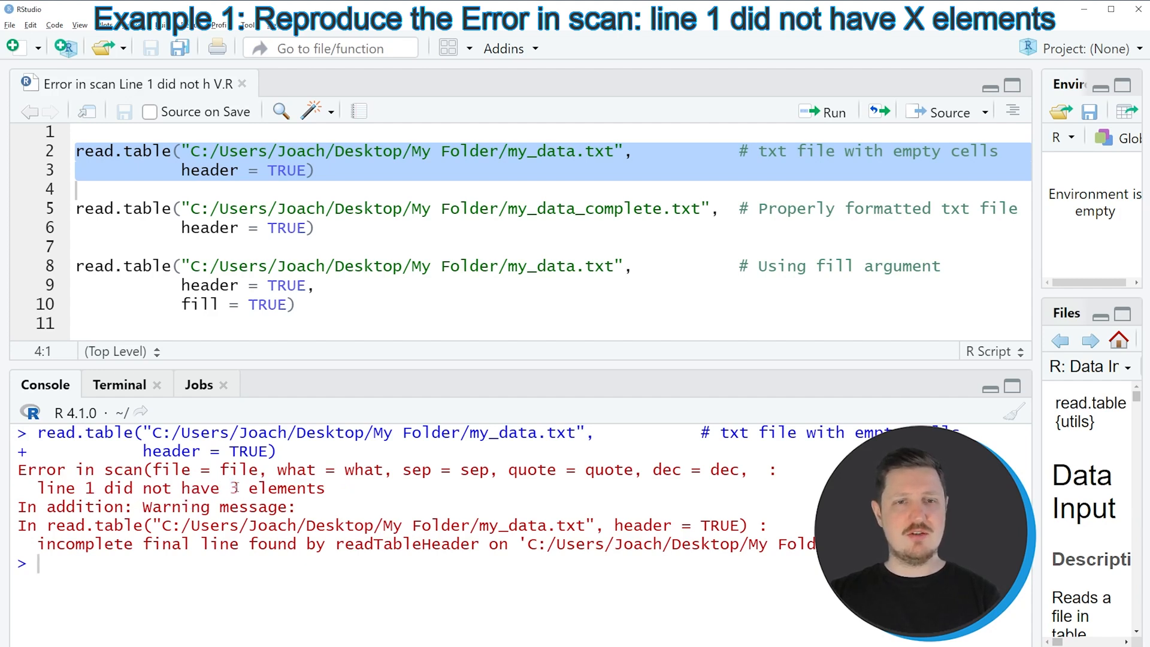
pyautogui.doubleClick(234, 487)
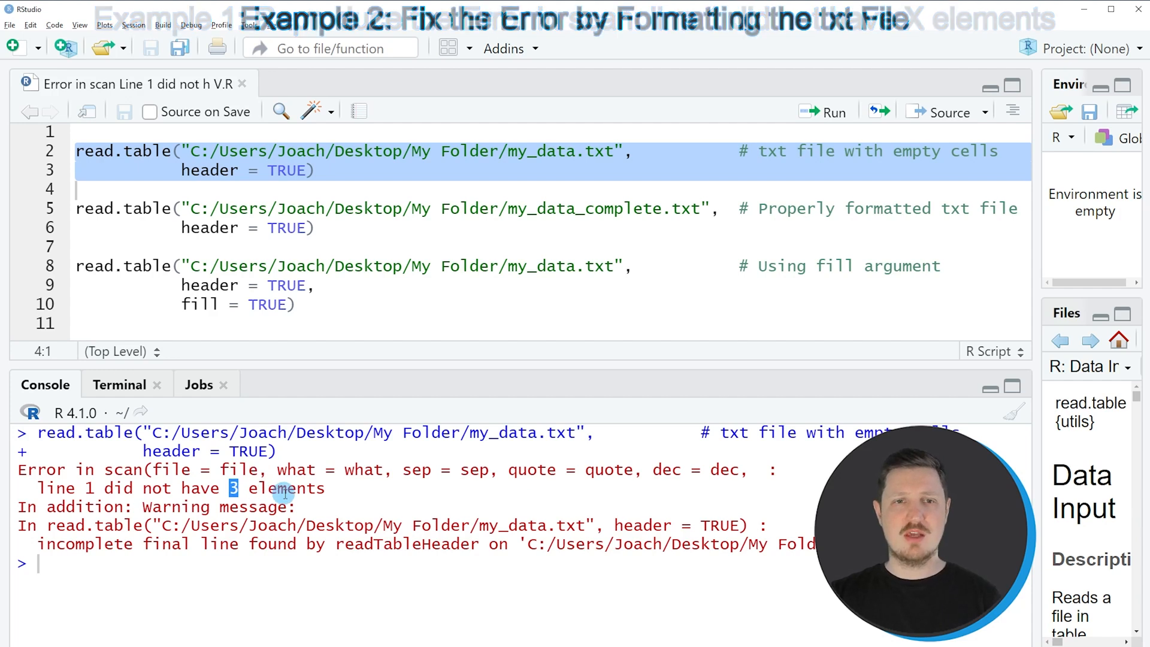
pyautogui.moveTo(528, 476)
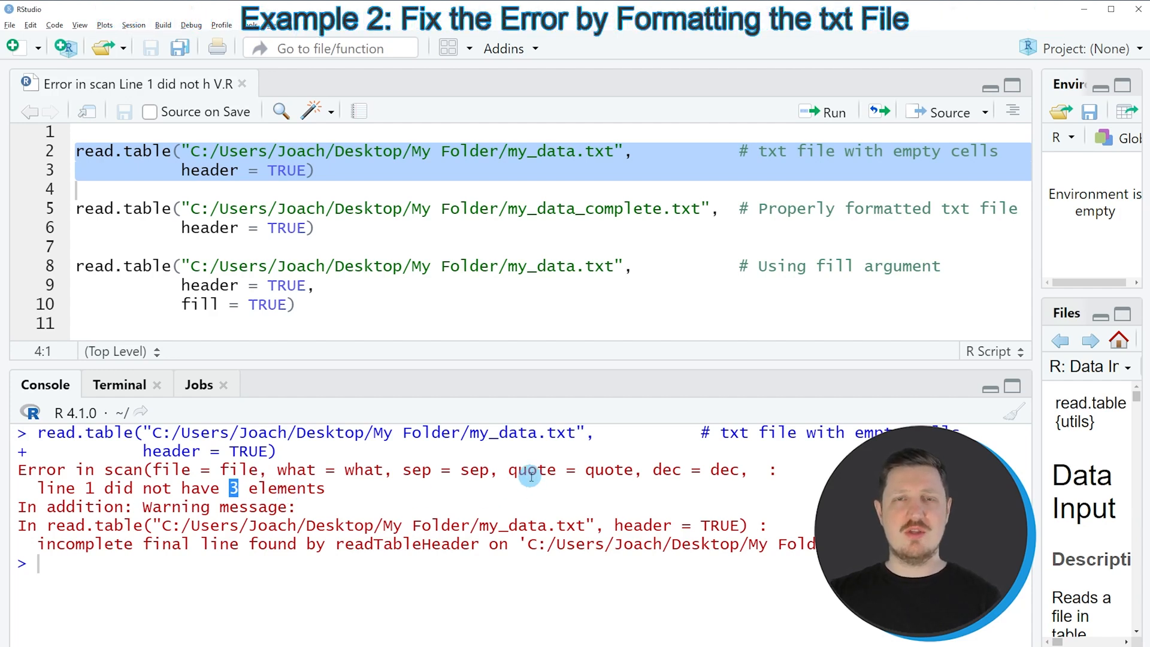
pyautogui.moveTo(831, 188)
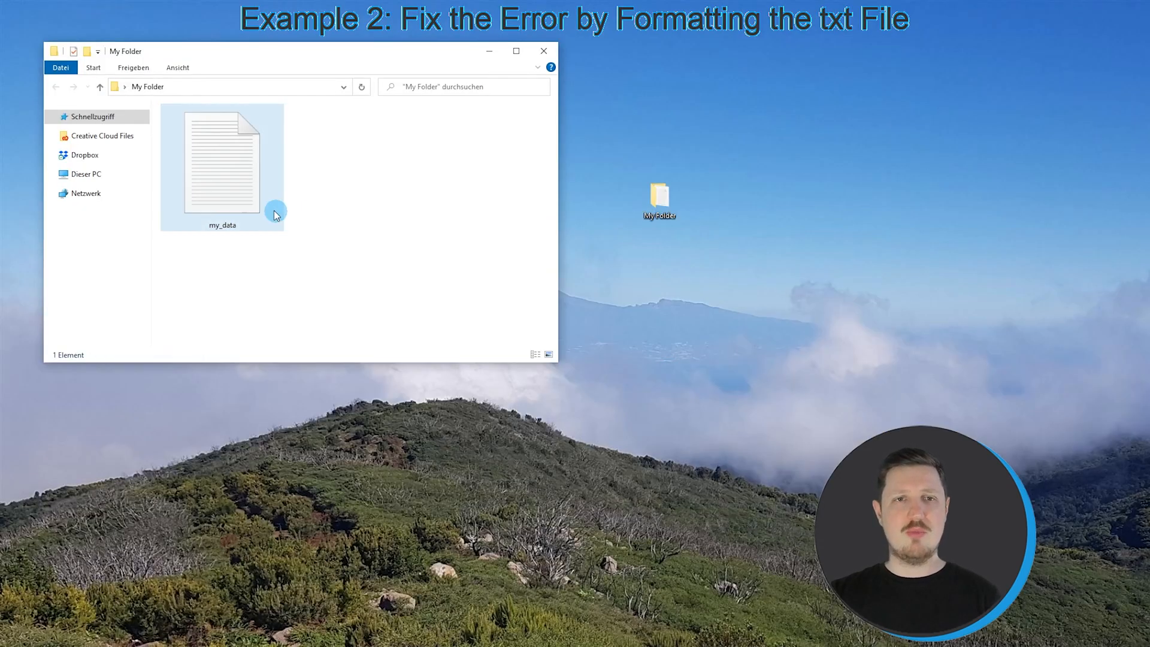
# Reopen my_data.txt and fill row 1's empty x2 cell with NA.
pyautogui.doubleClick(222, 160)
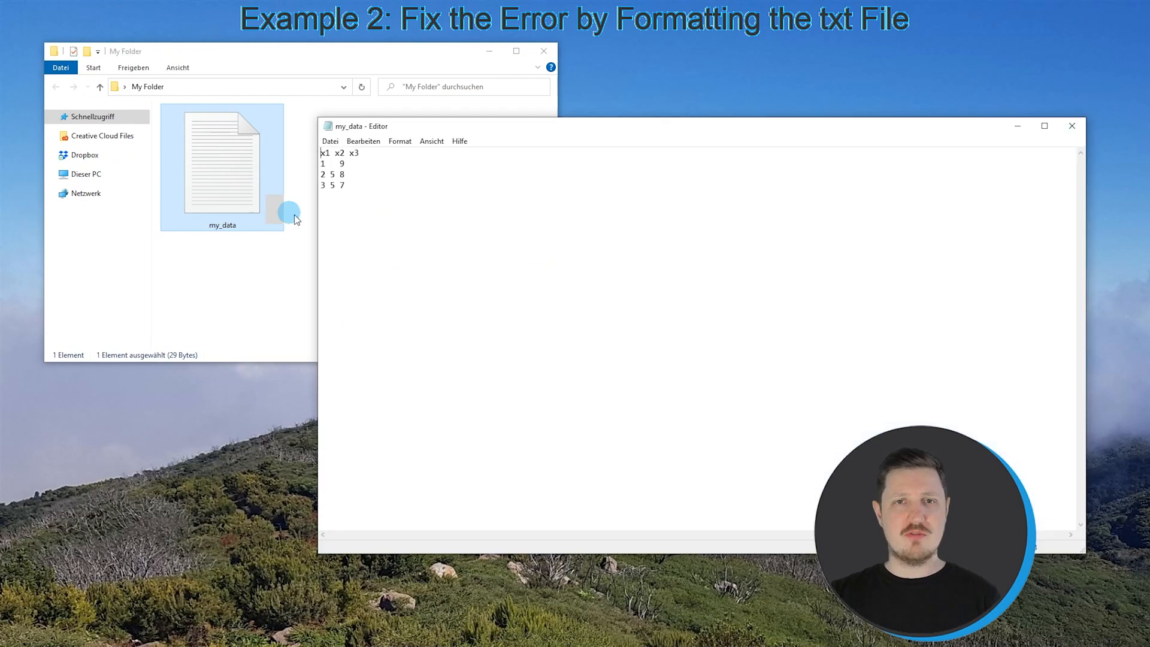
pyautogui.click(690, 329)
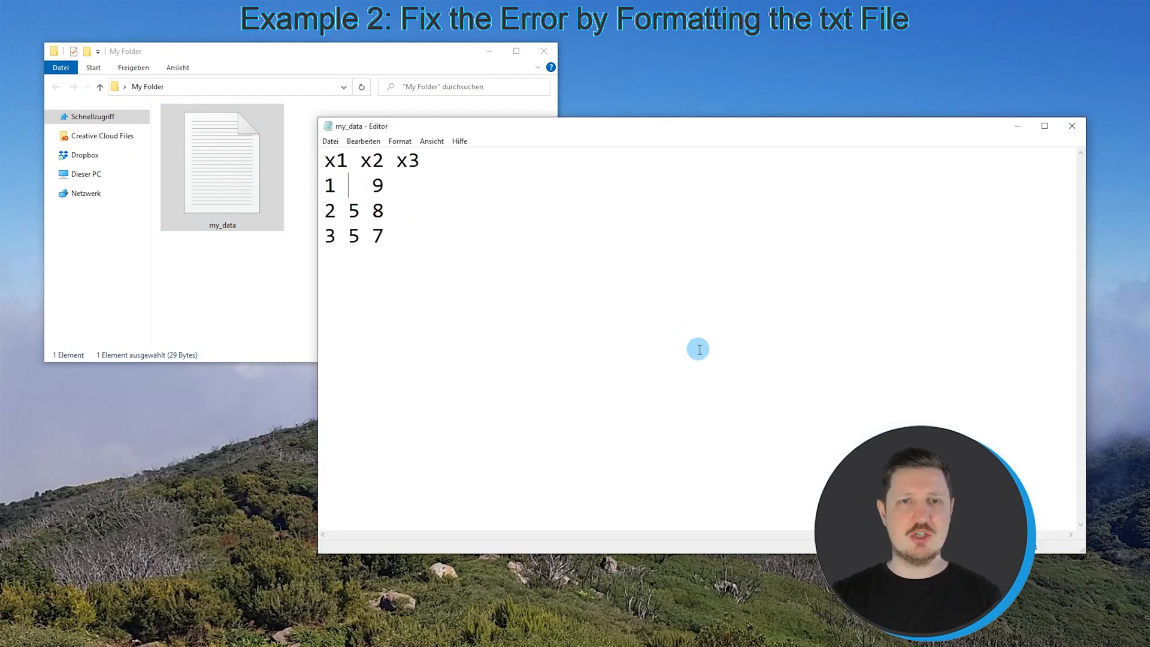
pyautogui.write('NA')
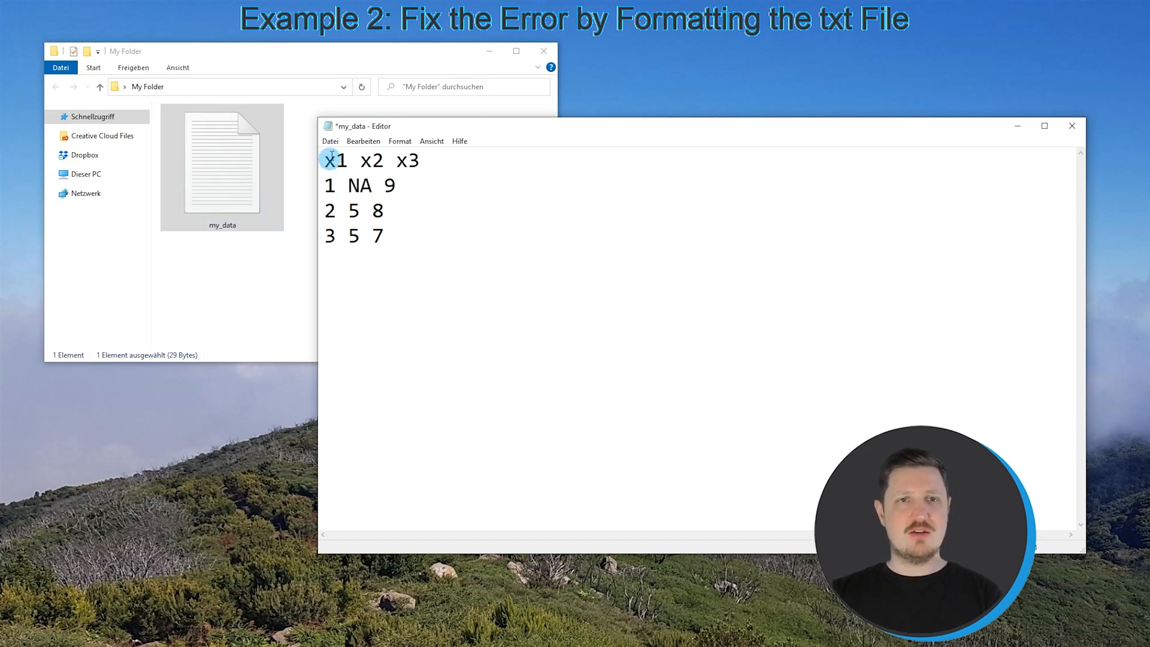
# Save the edited data as my_data_complete beside my_data and point out the new file.
pyautogui.click(329, 141)
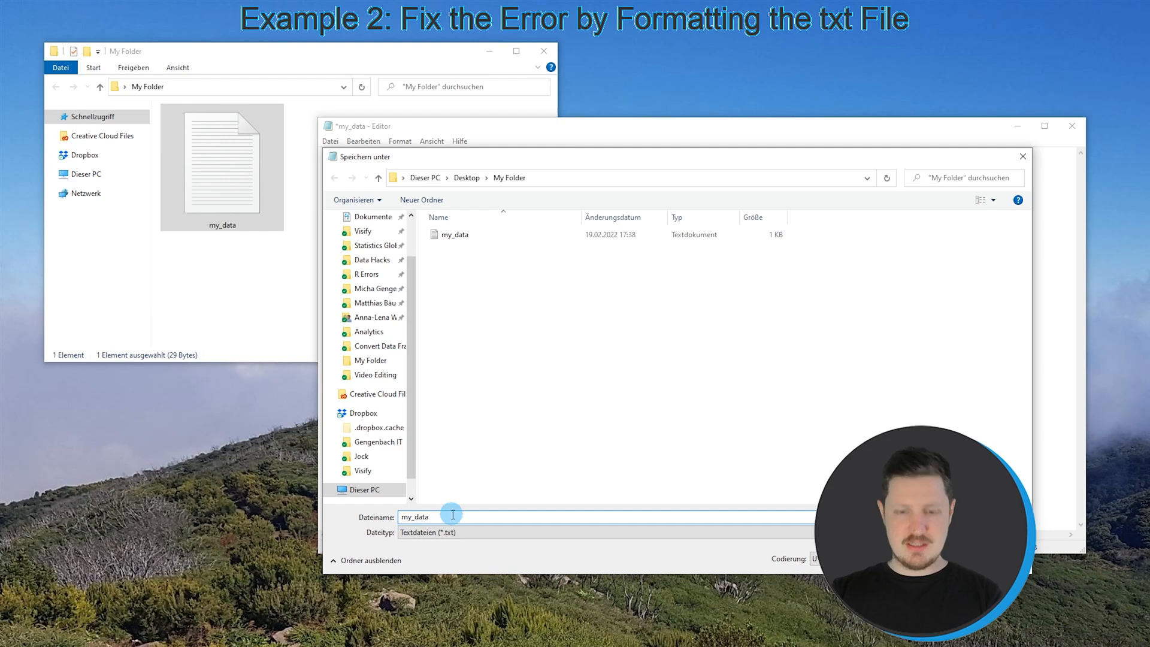
pyautogui.write('_compl')
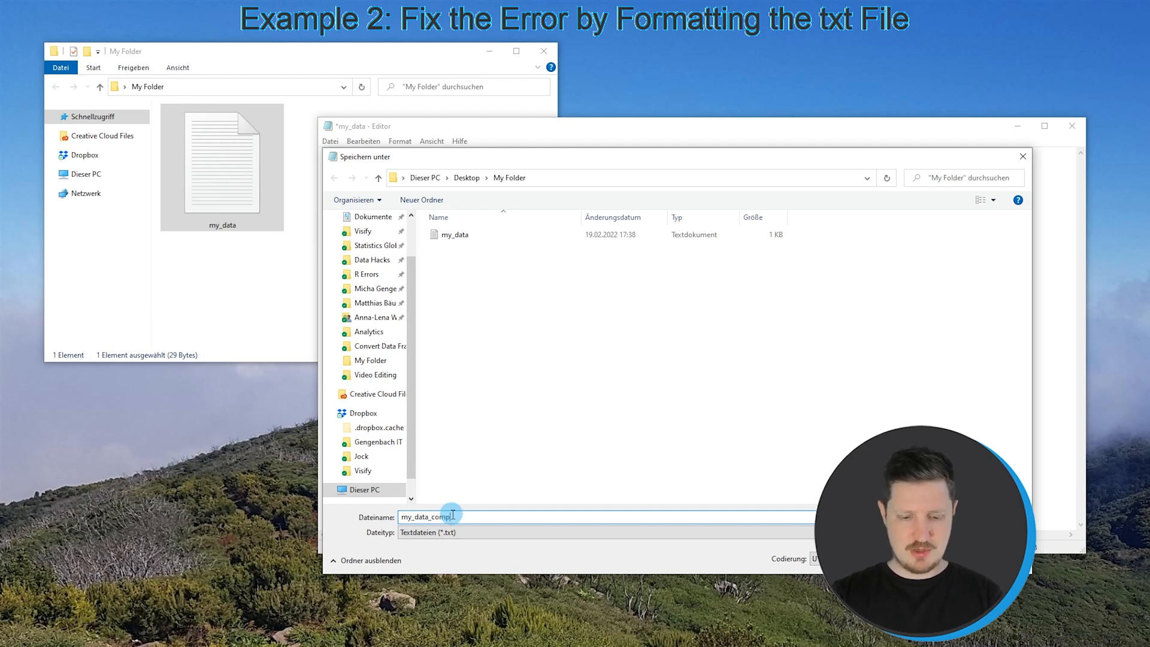
pyautogui.write('ete')
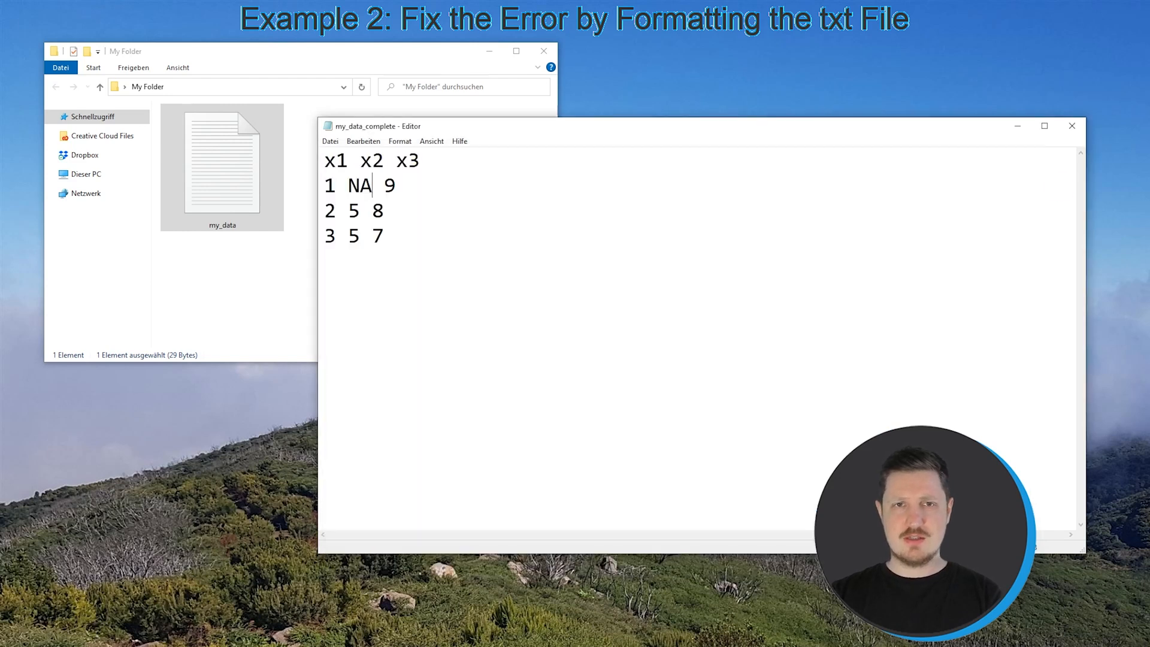
pyautogui.click(1070, 126)
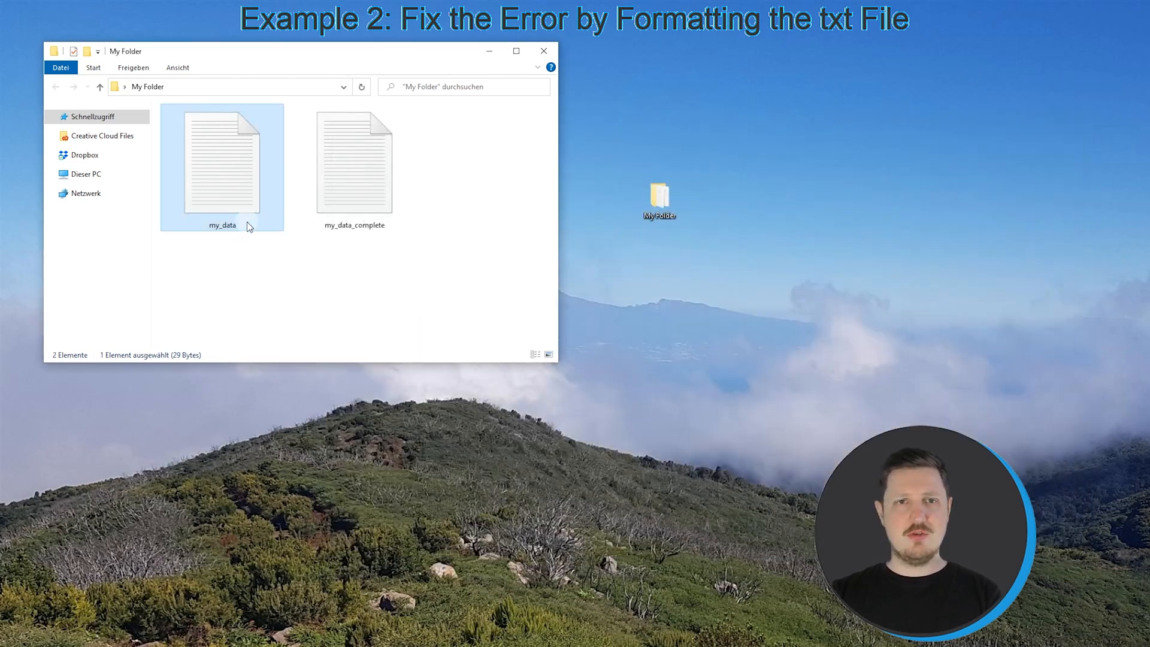
pyautogui.click(354, 163)
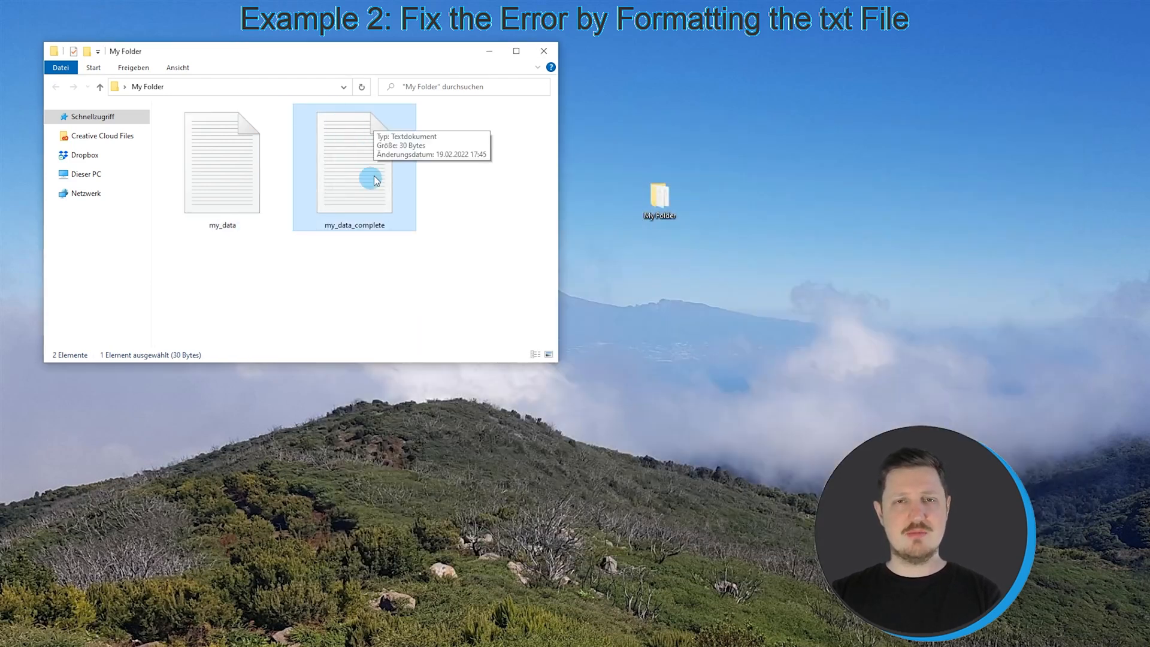
pyautogui.moveTo(398, 229)
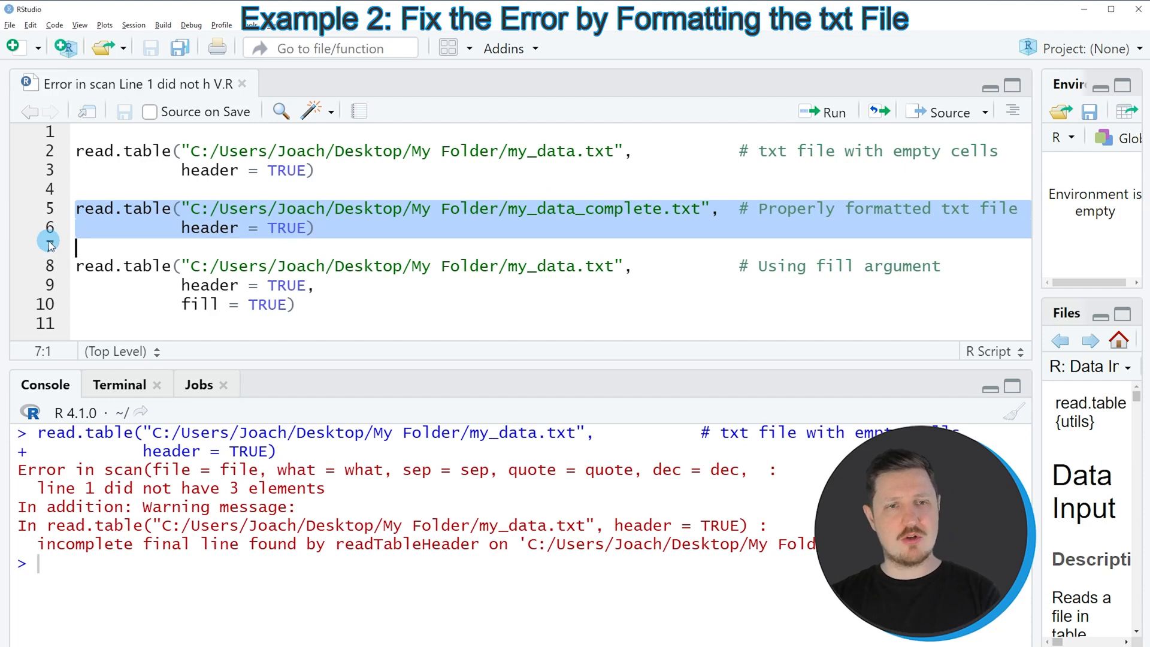
# Run read.table on my_data_complete.txt, returning the 3-row table with NA in row 1's x2.
pyautogui.click(823, 111)
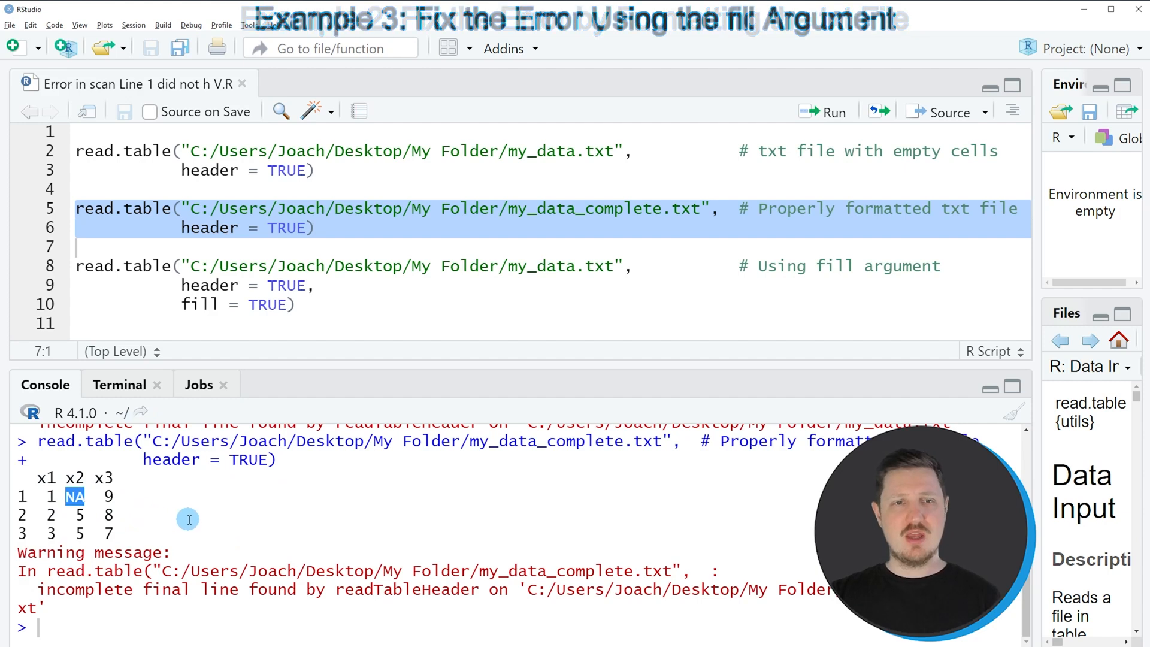
pyautogui.moveTo(179, 277)
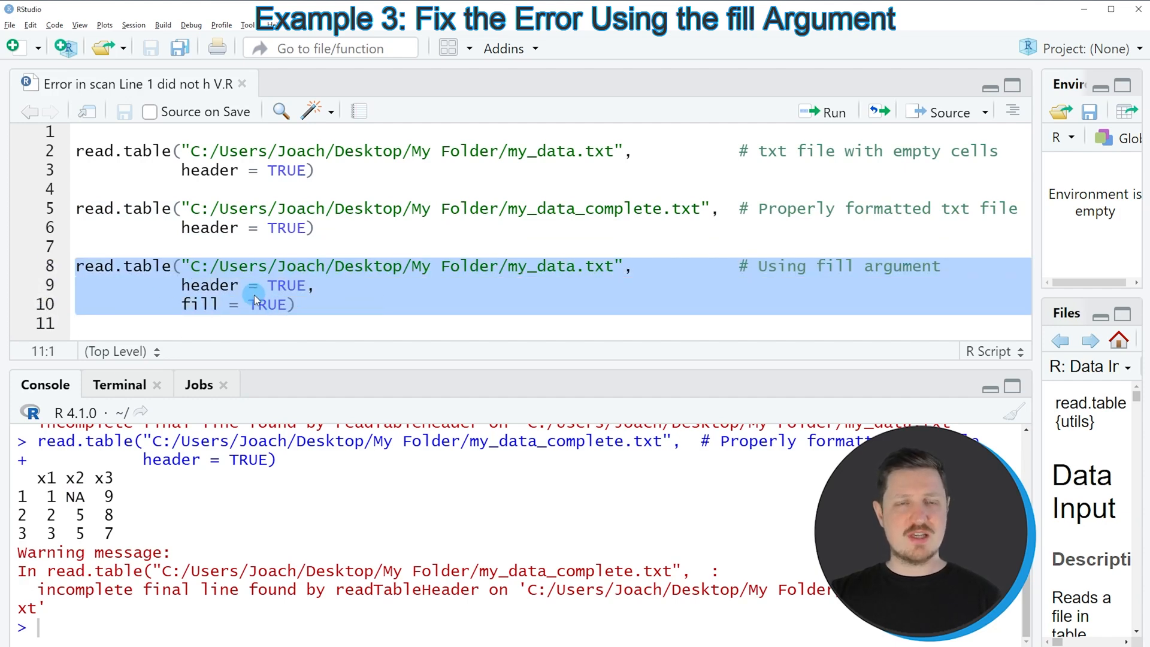
# Run read.table on my_data.txt with fill = TRUE and emphasize the NA placed in row 1's x3.
pyautogui.doubleClick(200, 304)
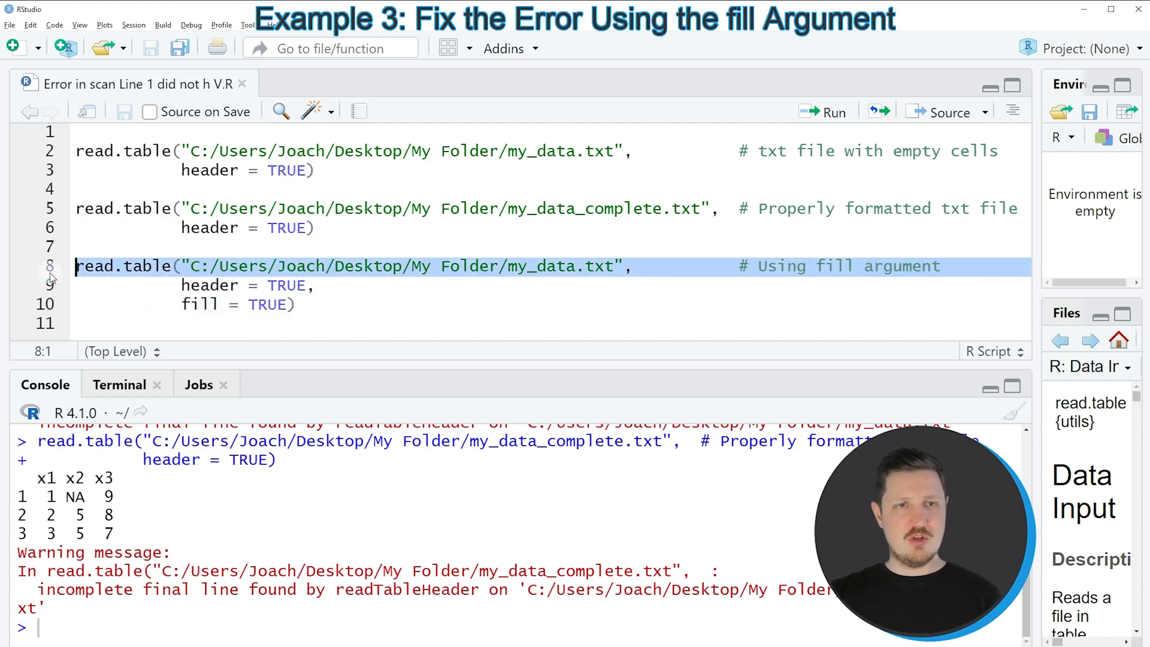
pyautogui.click(824, 112)
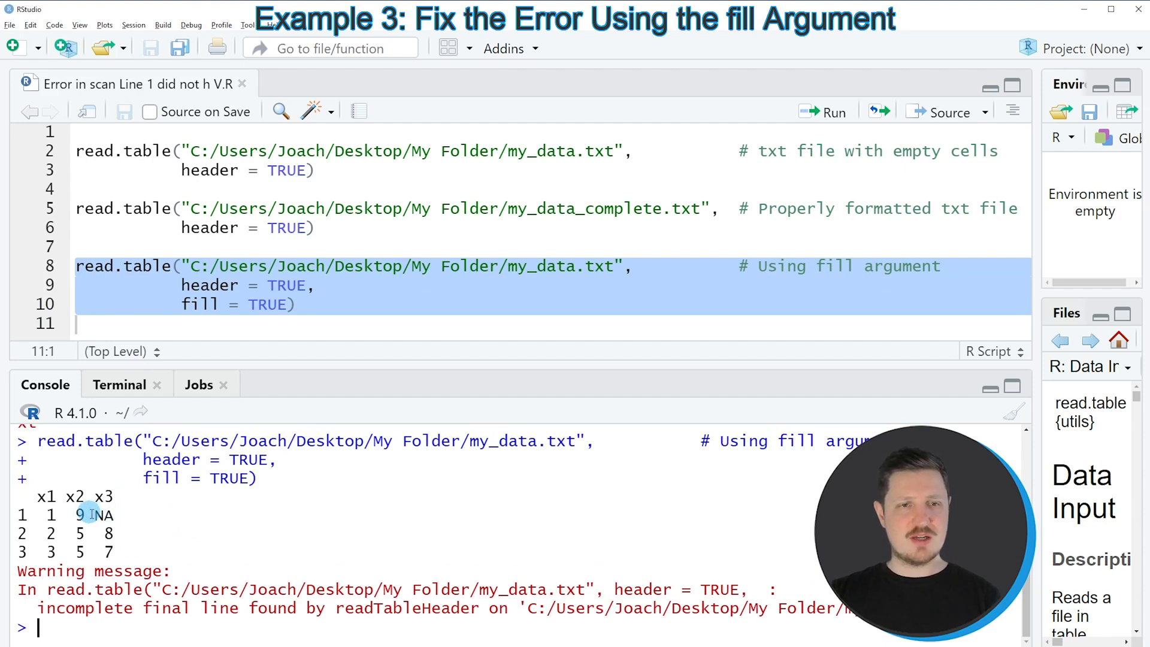
pyautogui.doubleClick(103, 514)
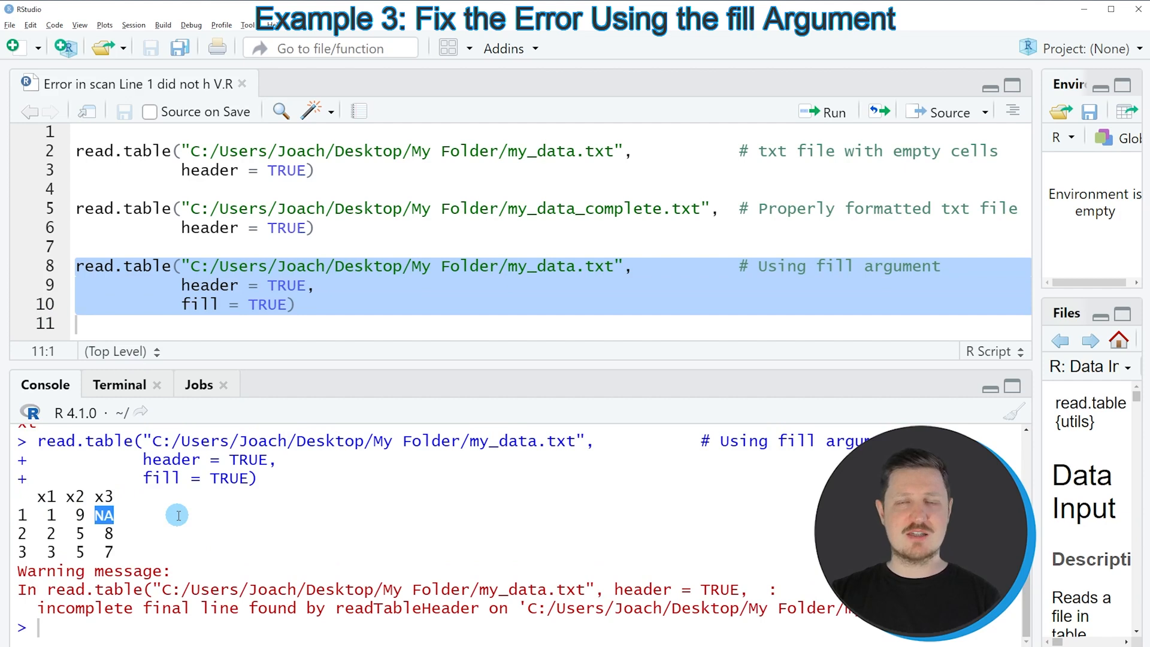
pyautogui.moveTo(195, 532)
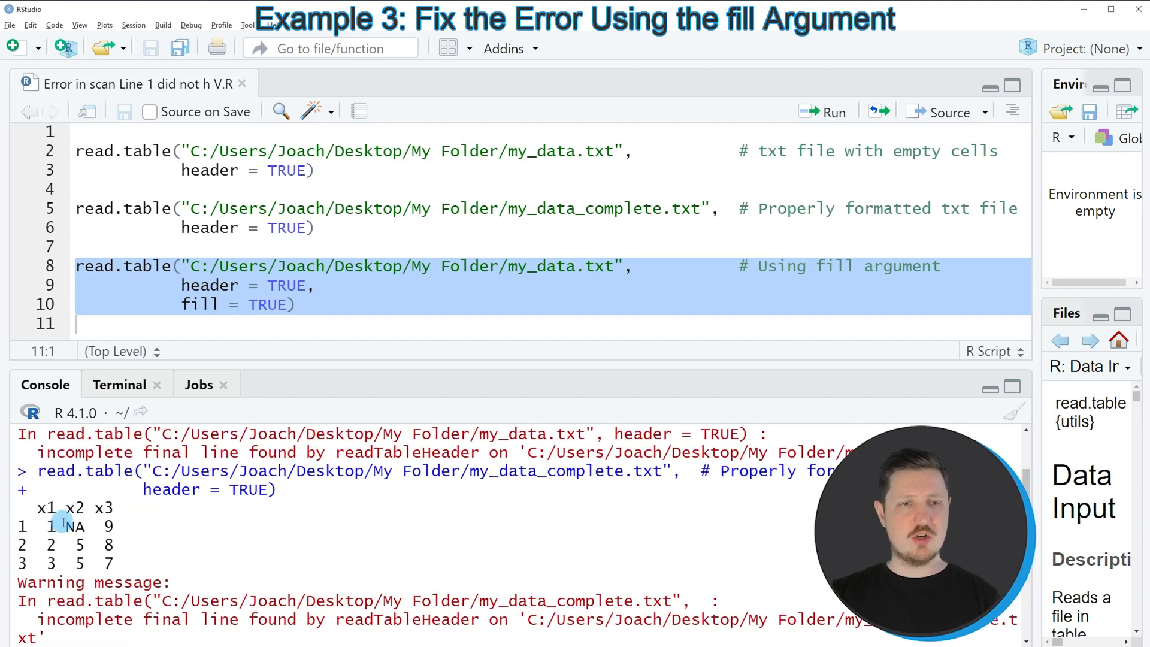
pyautogui.doubleClick(73, 527)
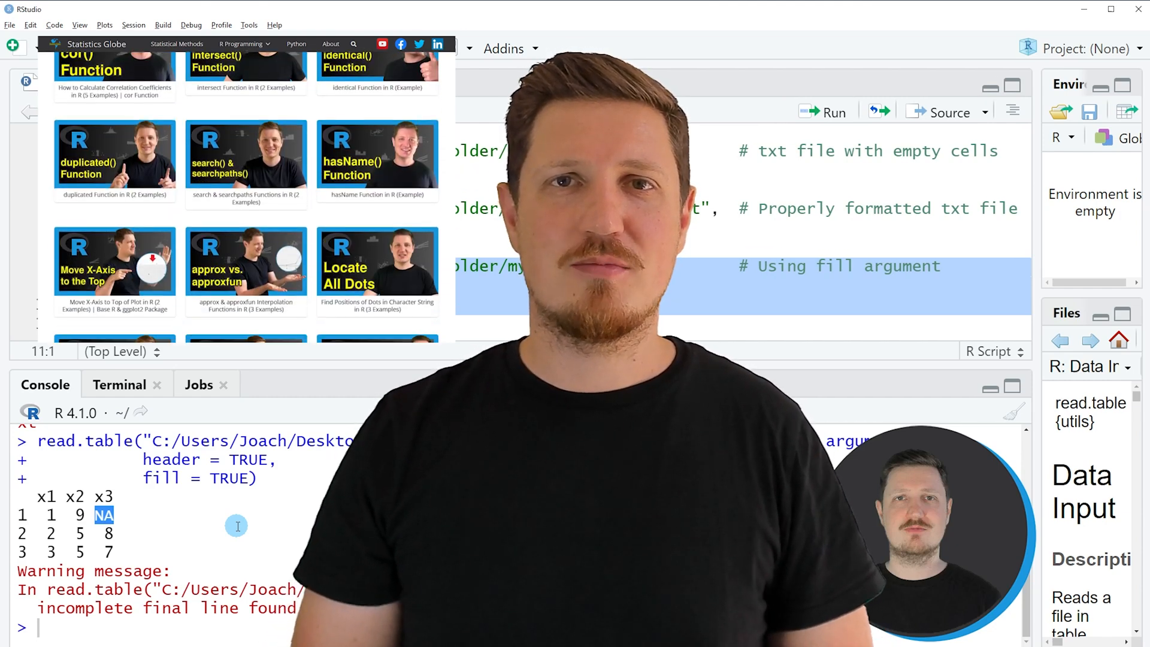
# Choose Graphics in R from the R Programming menu and scroll through the graph-type overview.
pyautogui.click(242, 43)
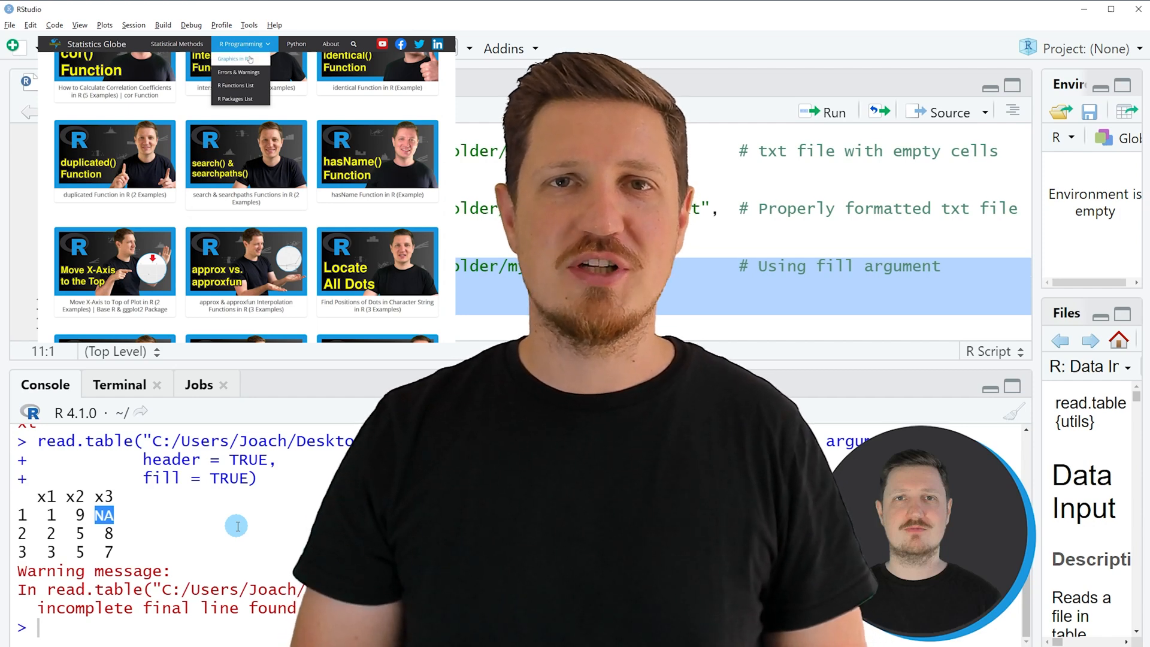
pyautogui.click(228, 59)
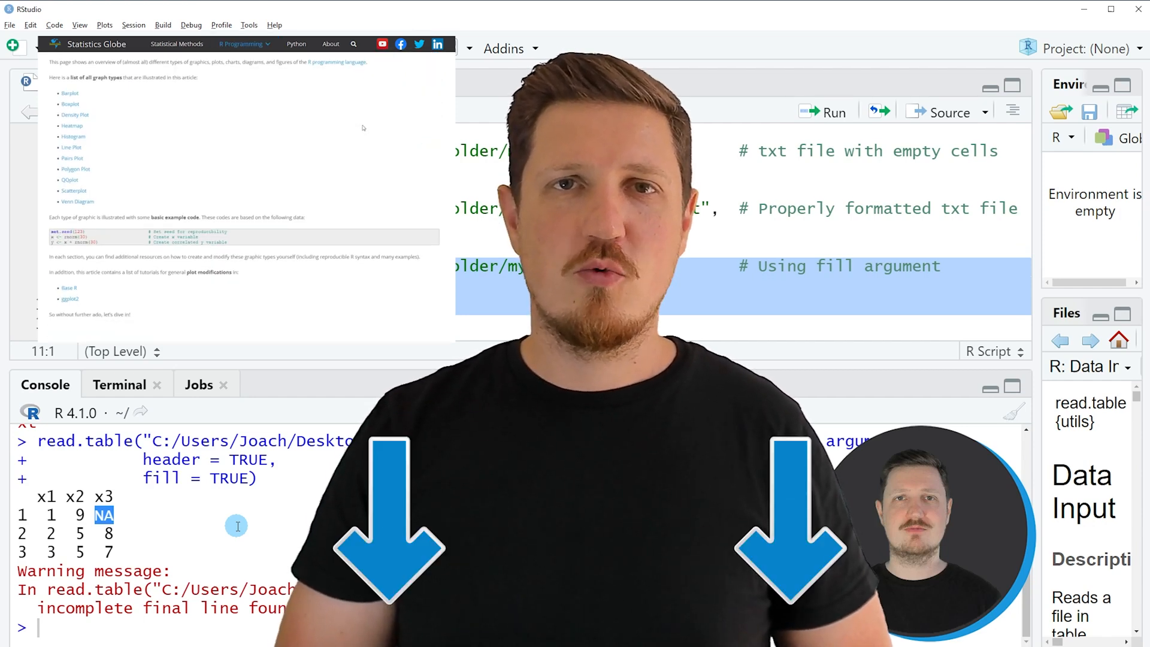
pyautogui.scroll(-3)
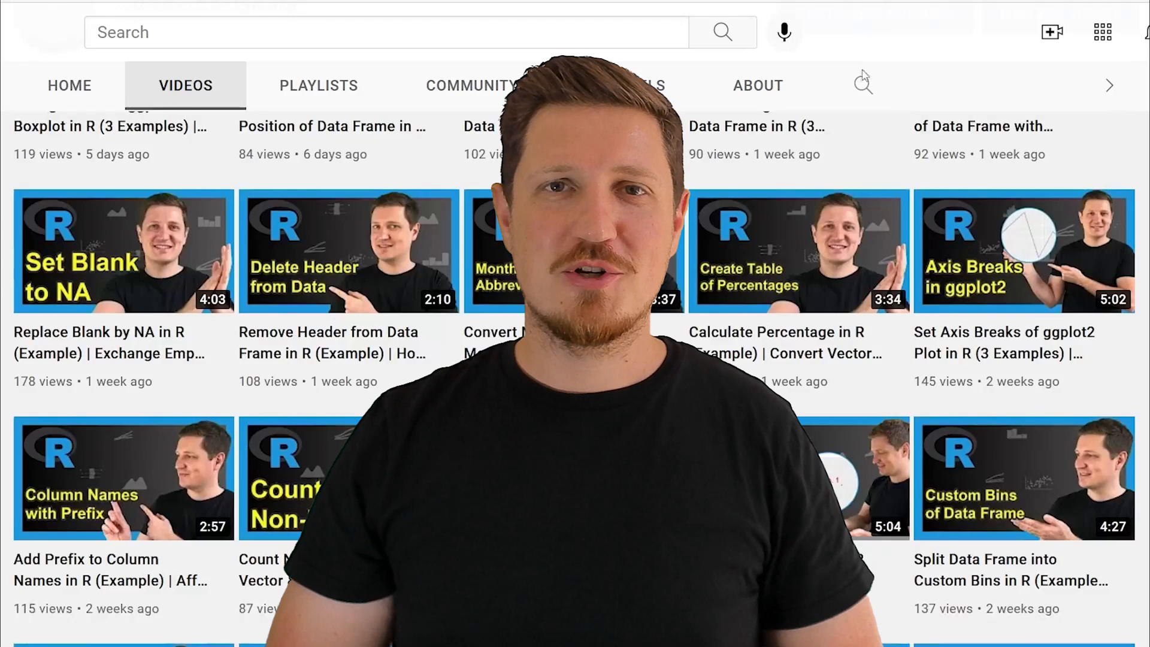
pyautogui.scroll(-3)
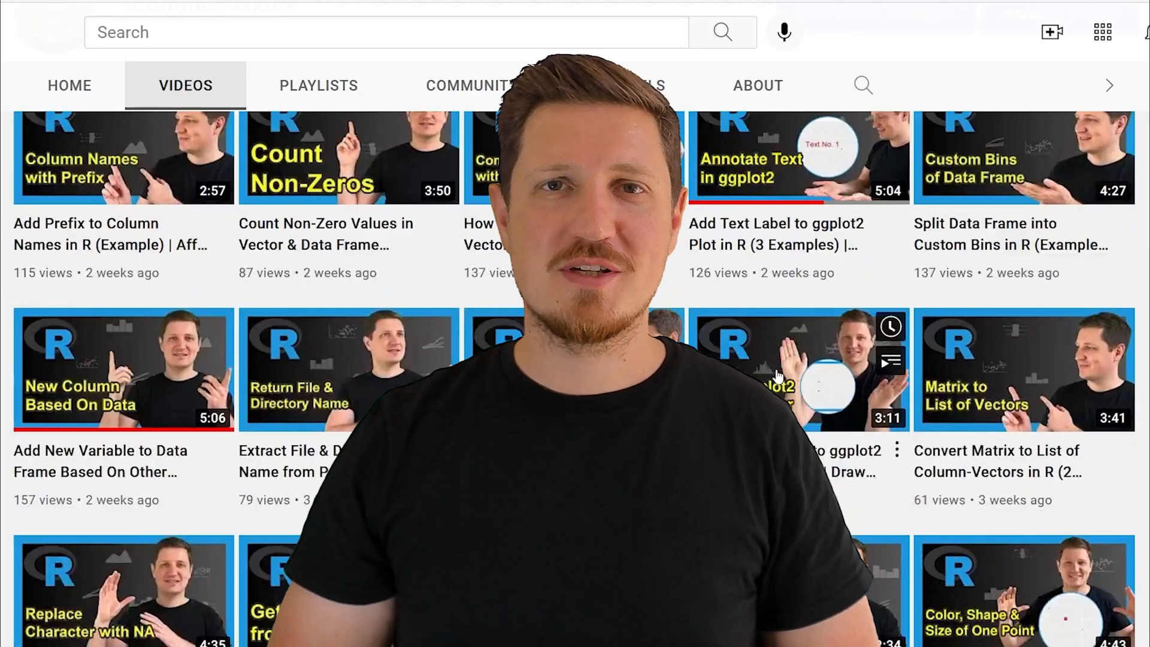
pyautogui.scroll(-3)
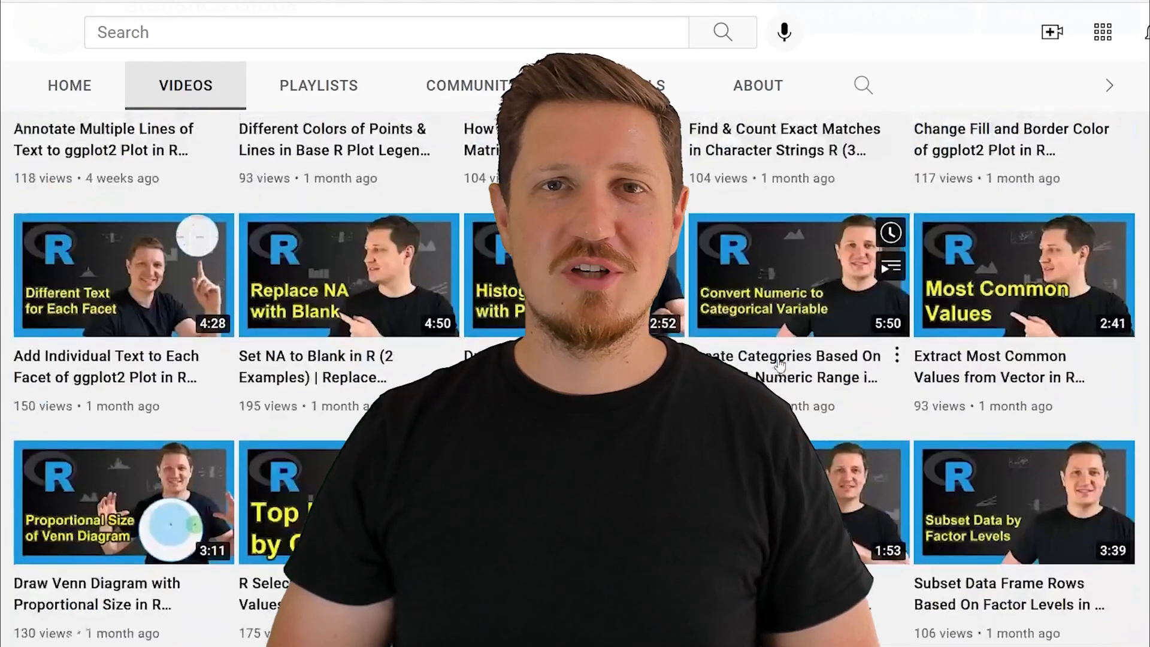
pyautogui.scroll(-3)
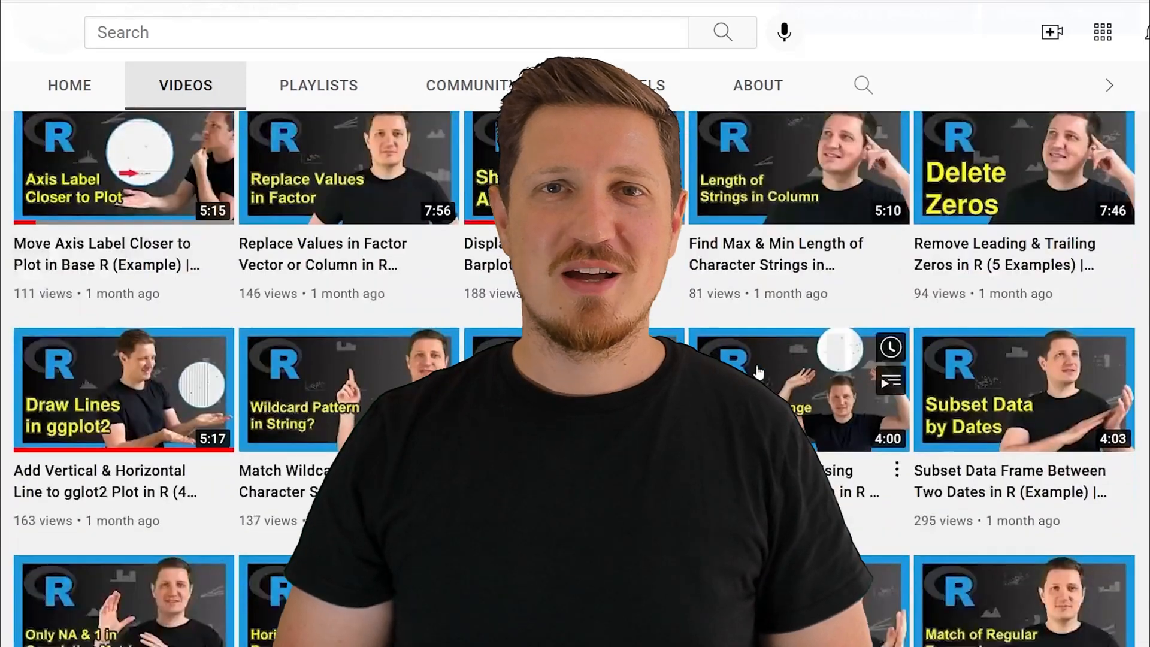
pyautogui.scroll(-3)
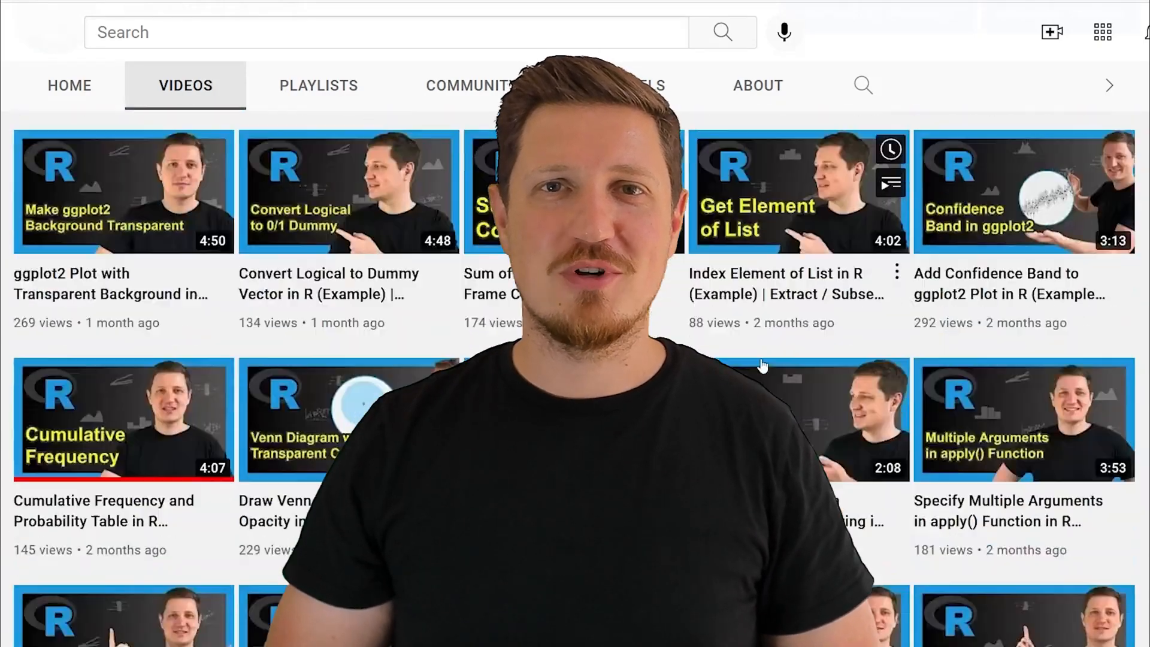